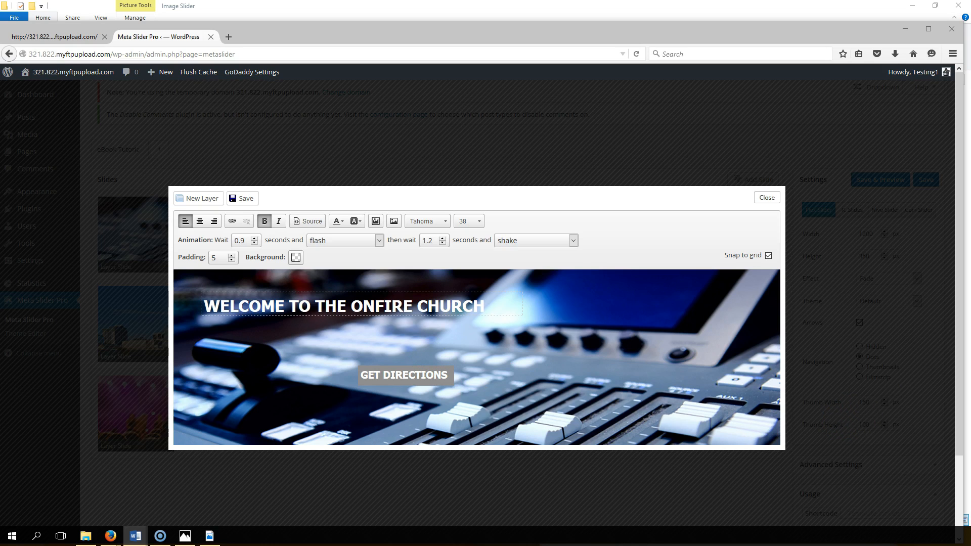
# - Add a new text layer and type 'WE HOPE TO SEE YOU SOON' into it
pyautogui.click(135, 536)
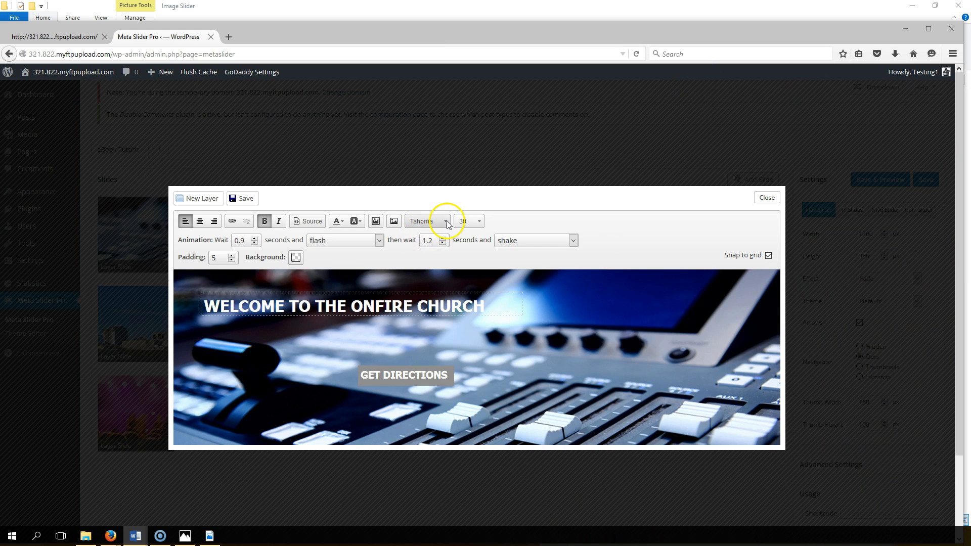
pyautogui.click(427, 221)
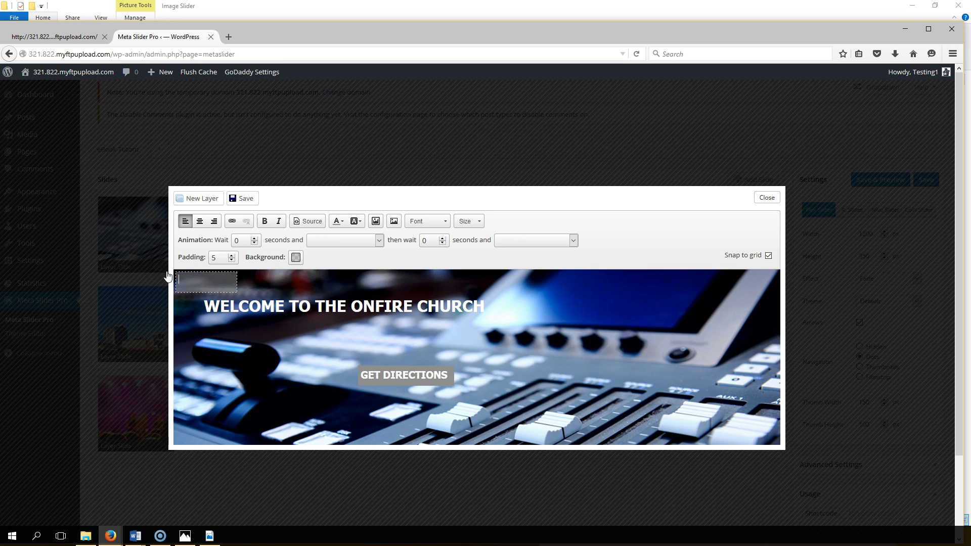
pyautogui.write('WE HOPE TO SEE')
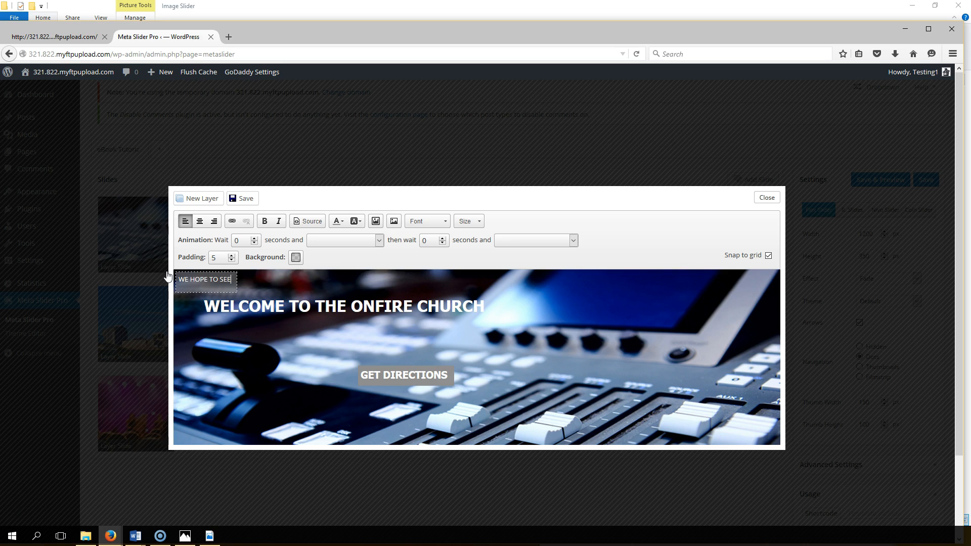
pyautogui.write('YOU SOON')
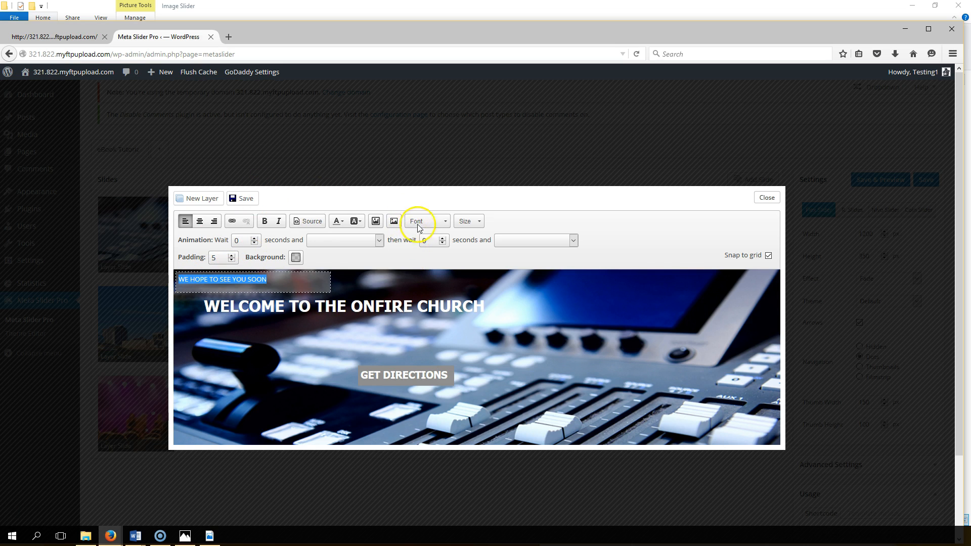
# - Set the layer text to Tahoma at size 20 and view its HTML source
pyautogui.click(426, 221)
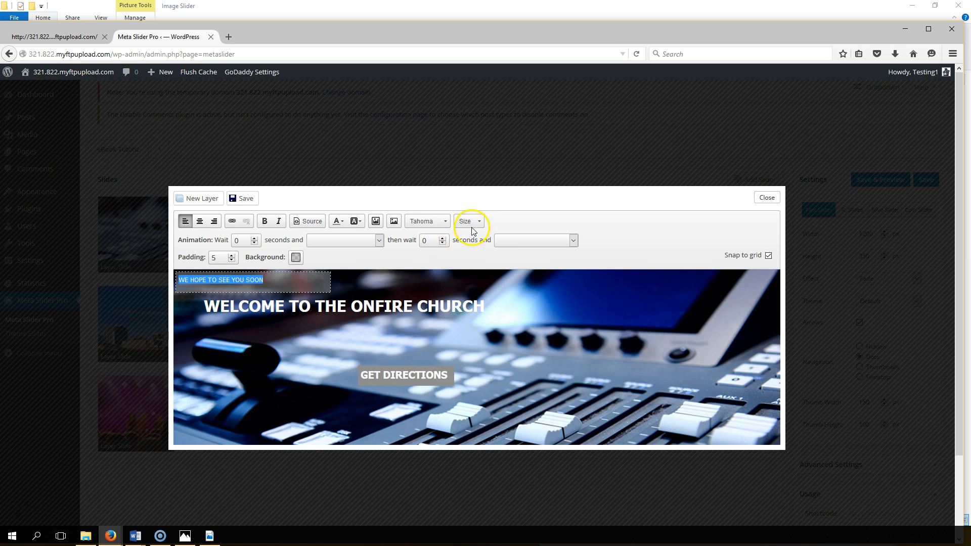
pyautogui.click(468, 221)
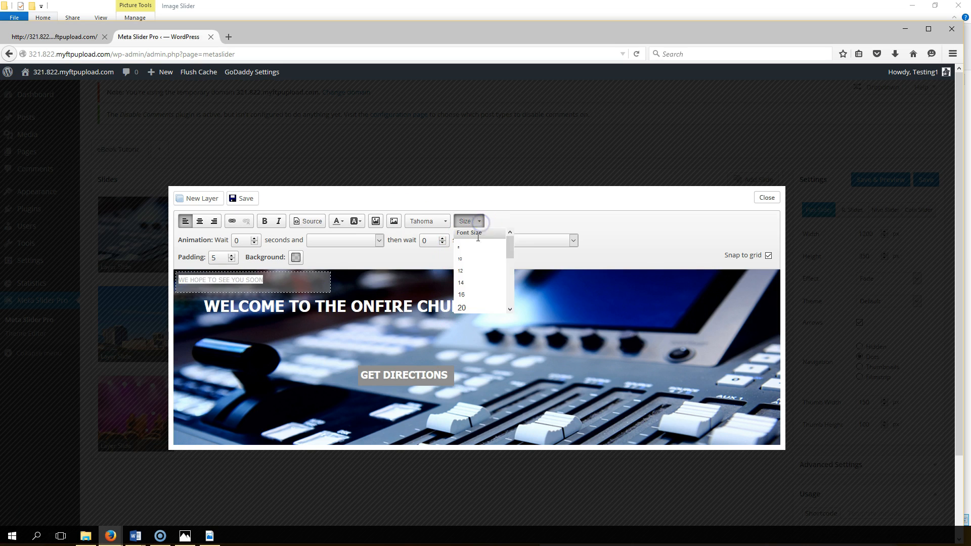
pyautogui.click(461, 308)
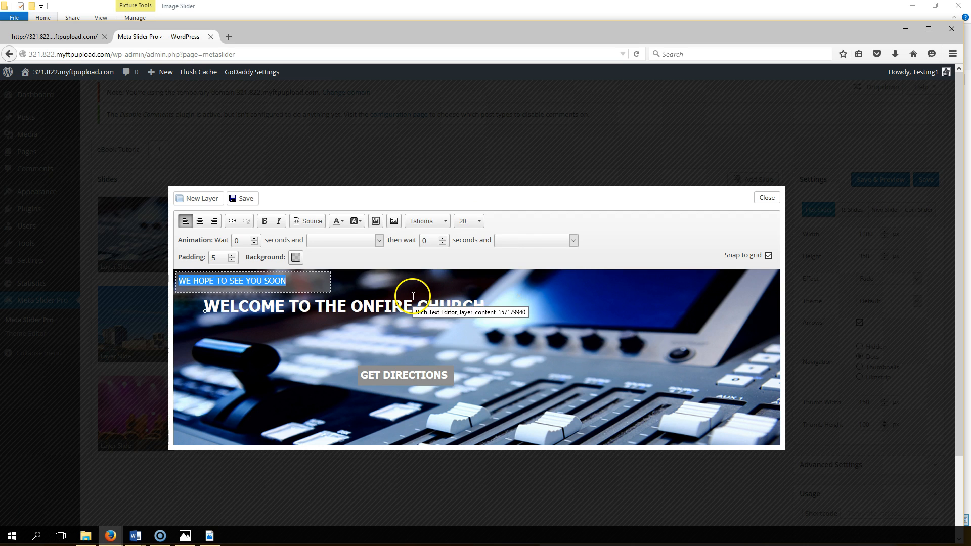
pyautogui.click(307, 221)
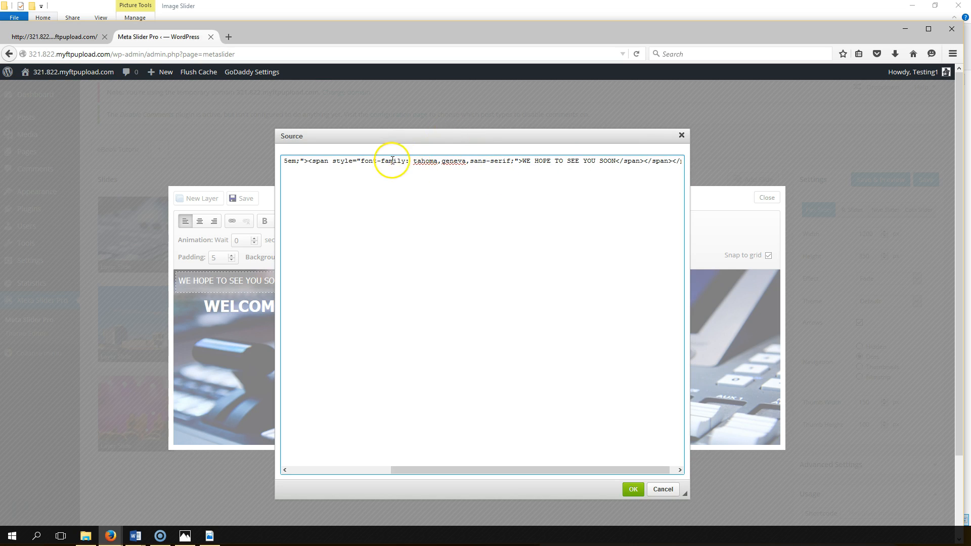
# - Replace the source's 'tahoma,geneva,sans-serif' font-family value with 'Bebas Neue'
pyautogui.moveTo(413, 161); pyautogui.dragTo(503, 161)
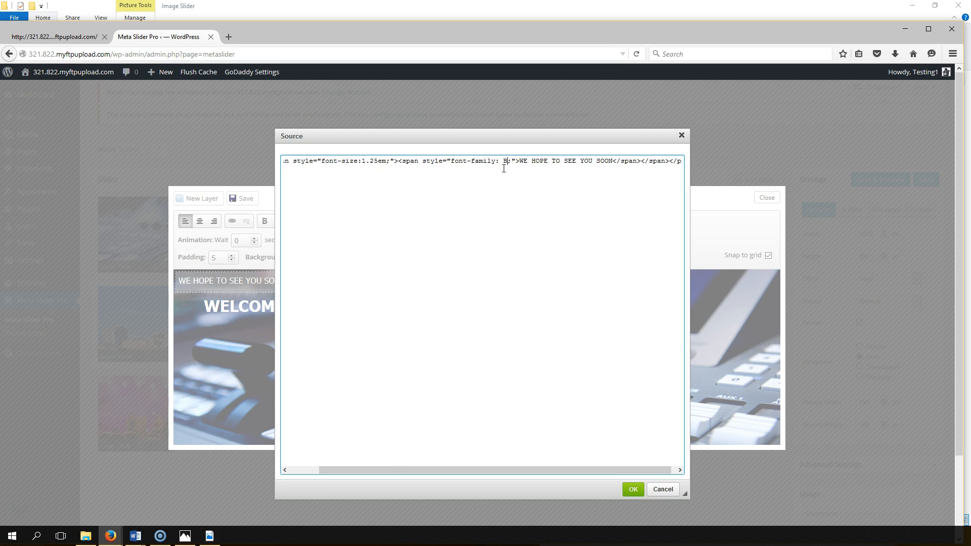
pyautogui.write('ebas Neue')
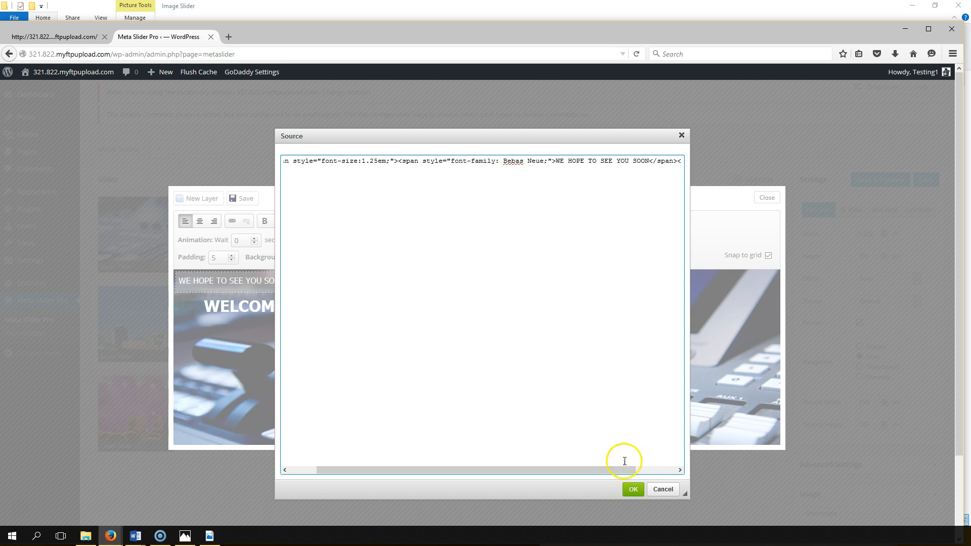
pyautogui.click(632, 489)
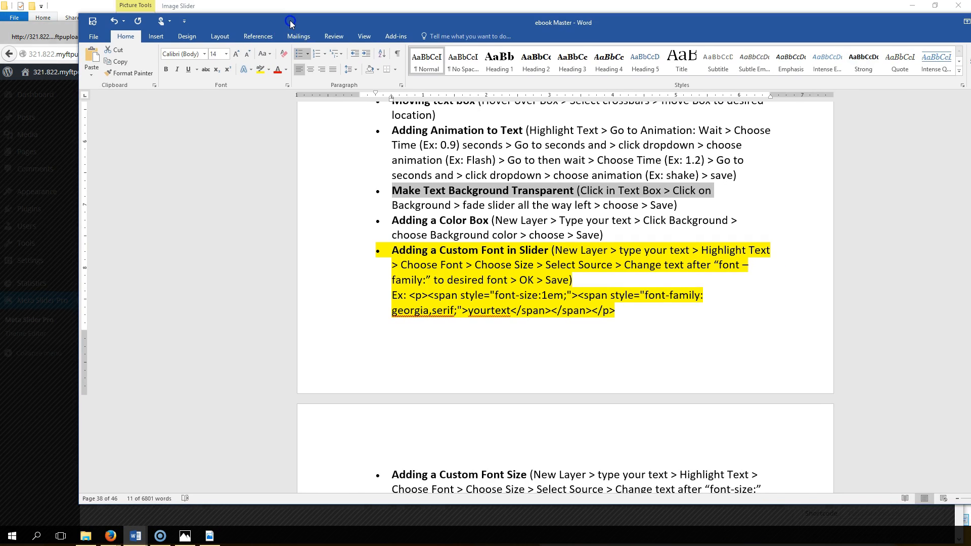
# - Return from the Word notes to the slider and reopen the layer's HTML source
pyautogui.click(199, 54)
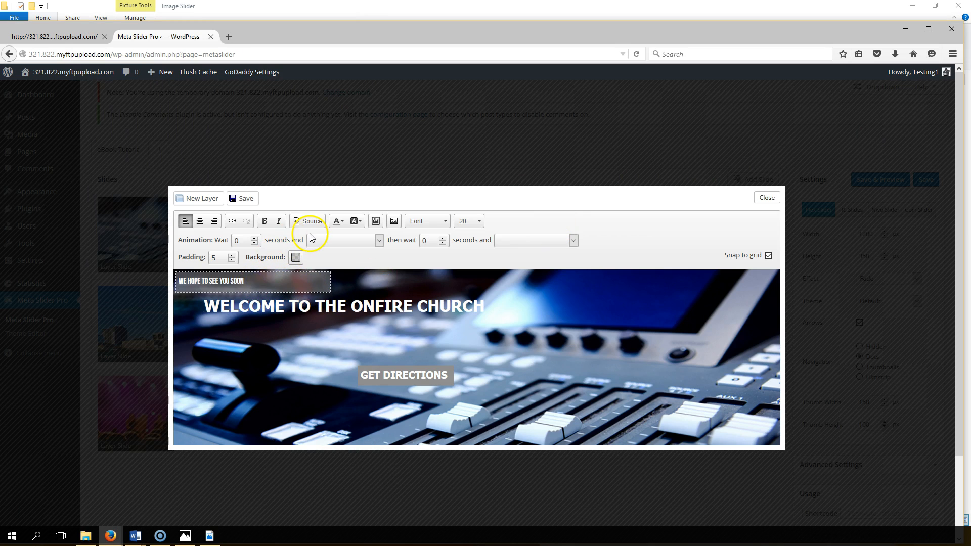
pyautogui.click(307, 221)
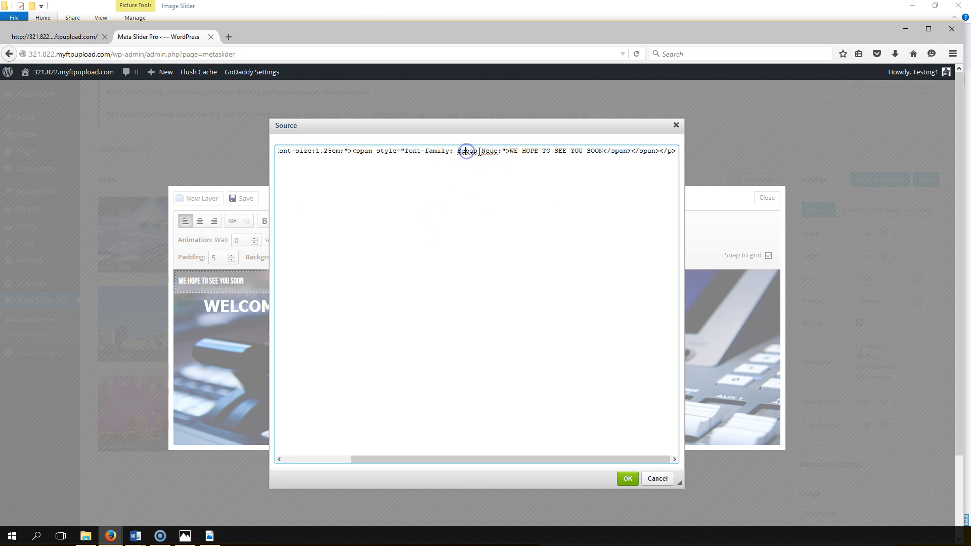